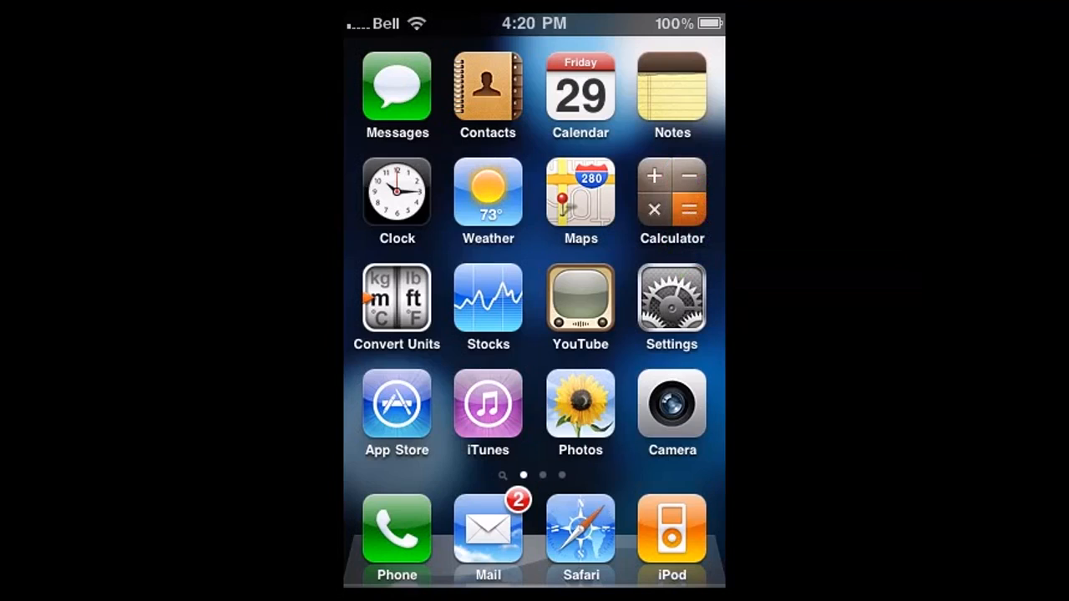
Launch Settings and scroll down to the Mail, Contacts, Calendars entry
click(671, 299)
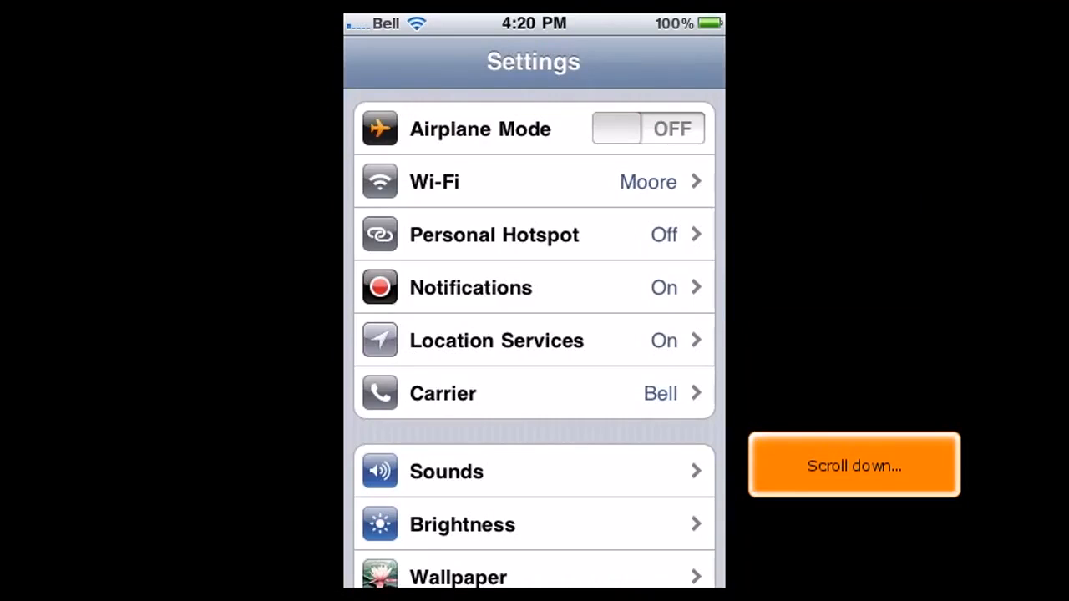
scroll(down, 3)
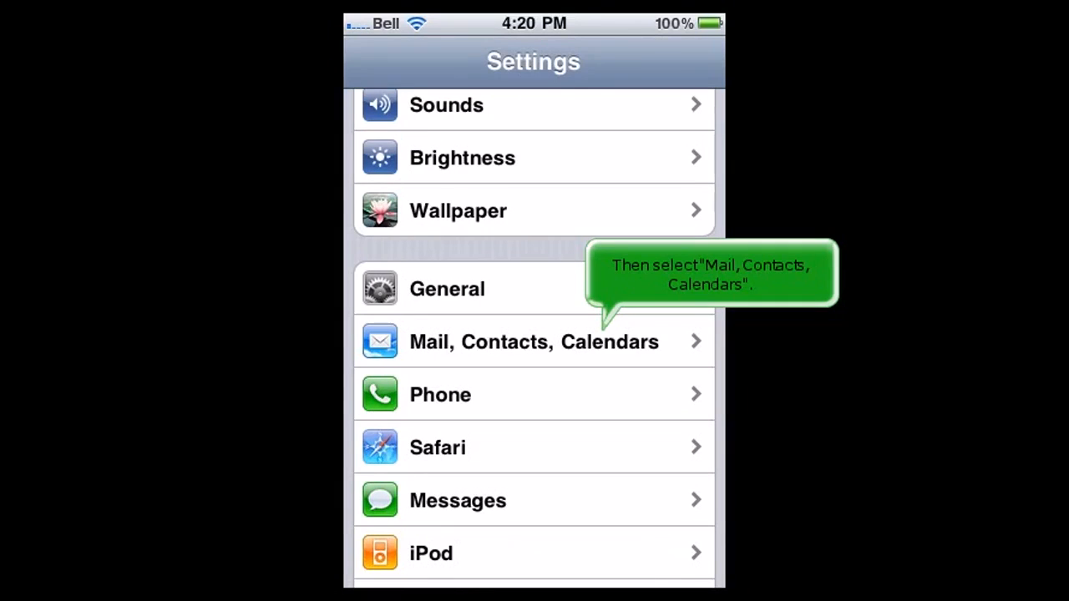
Go into Mail, Contacts, Calendars and select the Gmail account
click(534, 341)
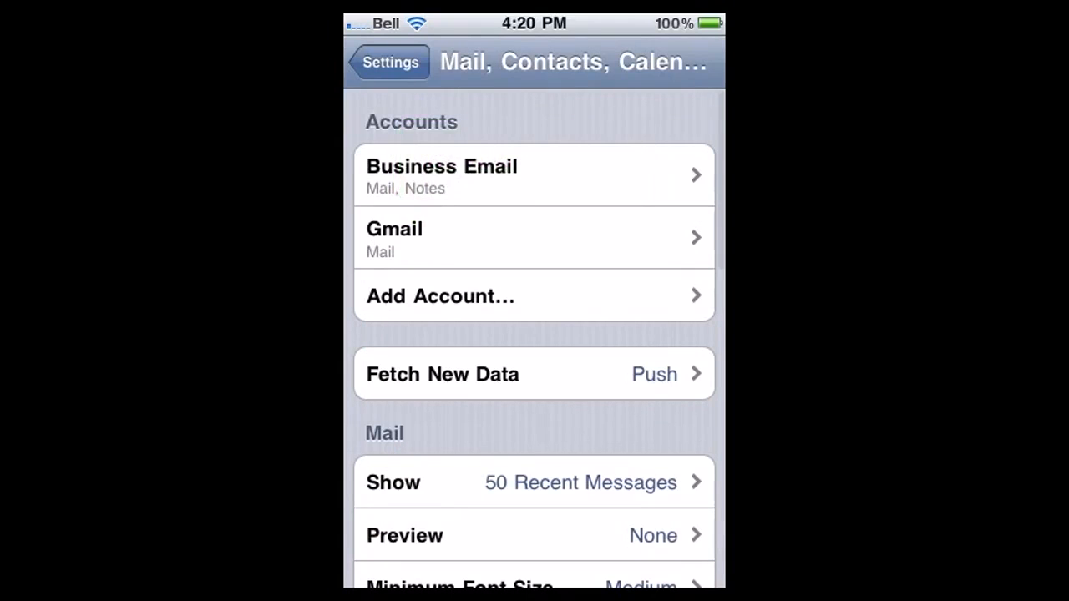
click(534, 240)
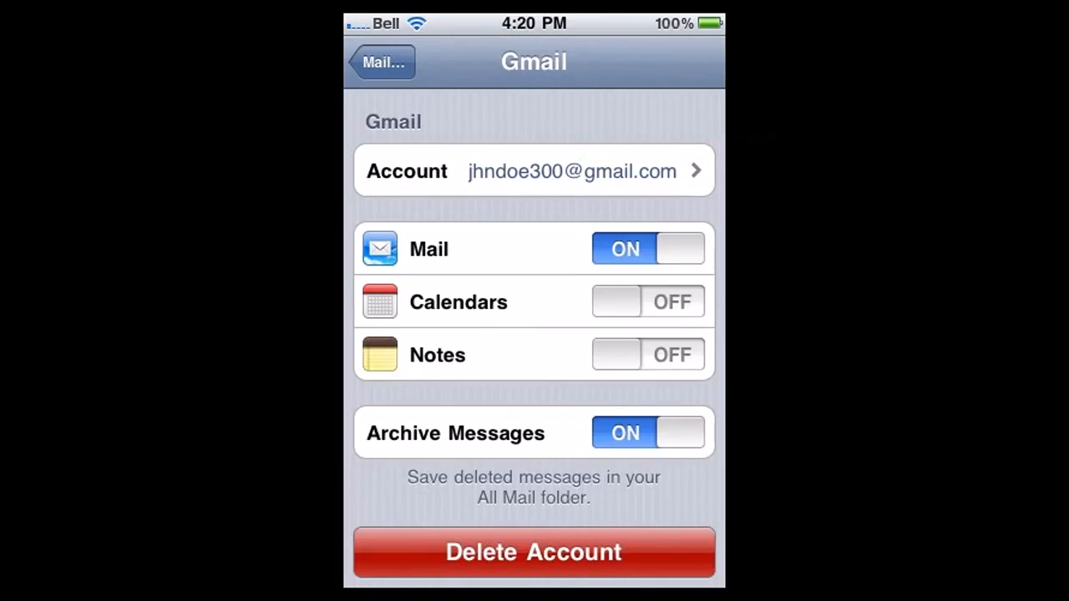
Open the Gmail Account row to show name, address, password and description
click(533, 171)
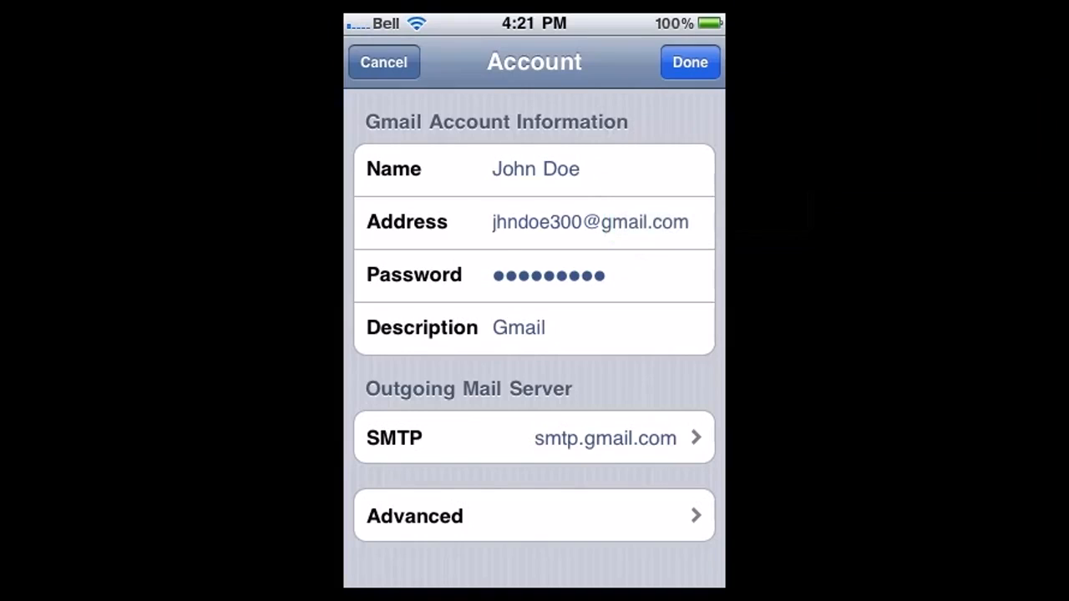
Enter the new Gmail password, save it with Done, and go to the home screen
click(548, 275)
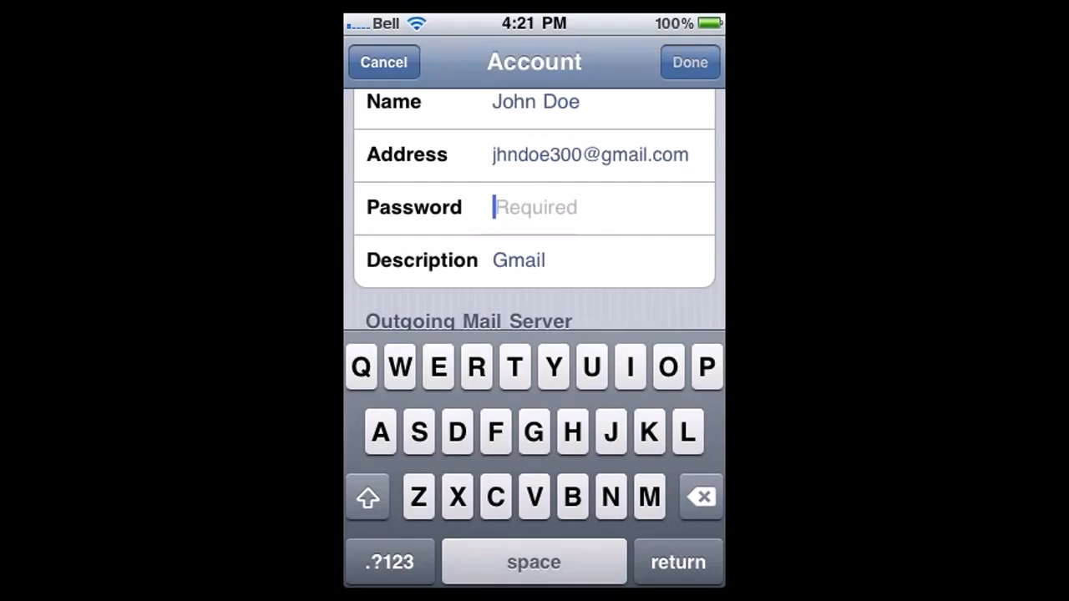
text(password)
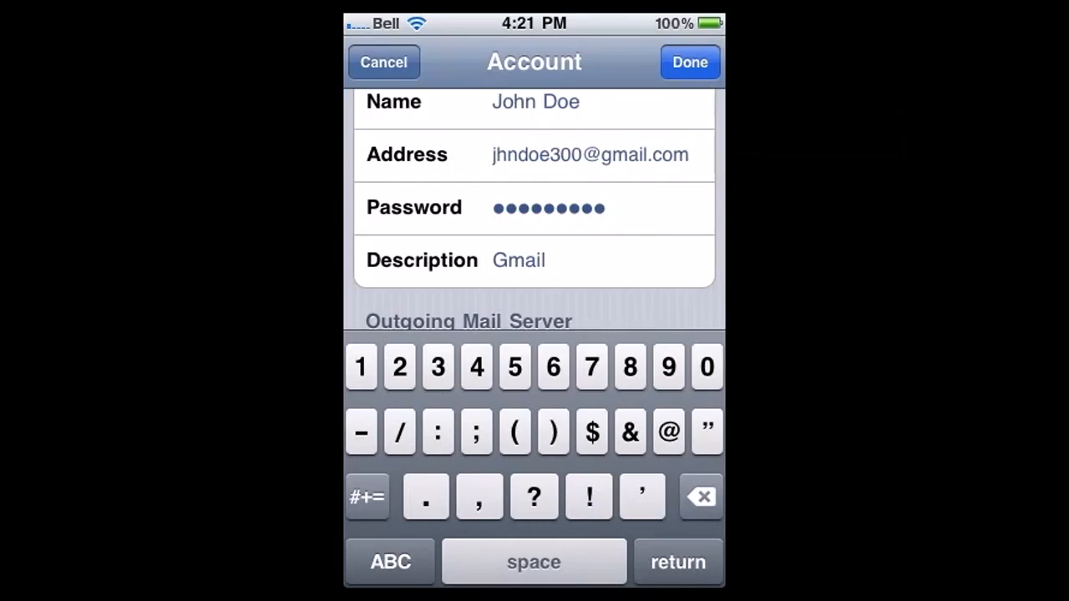
click(689, 62)
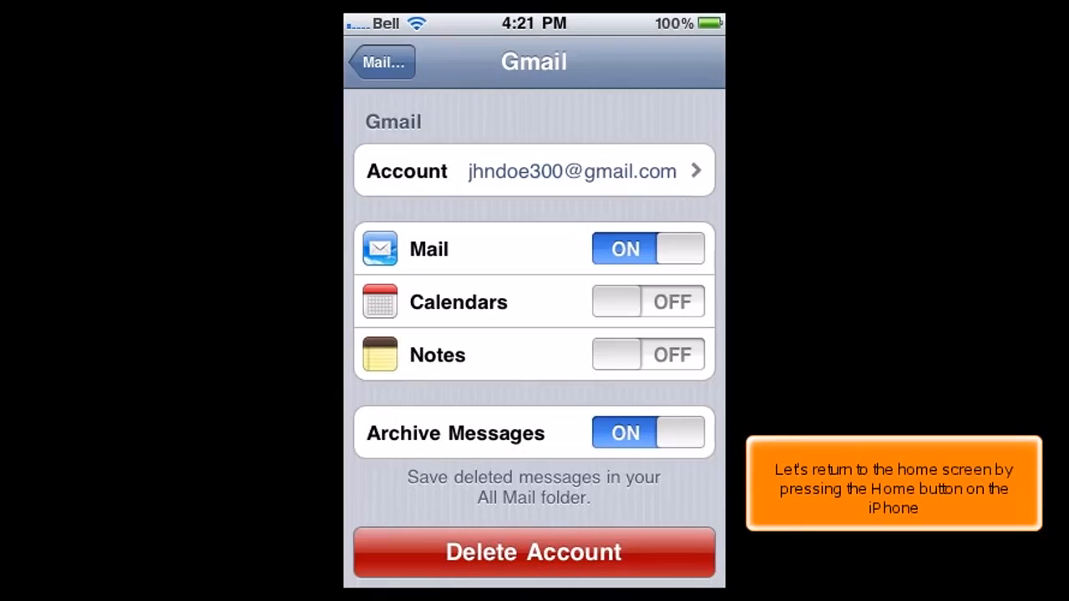
key(home)
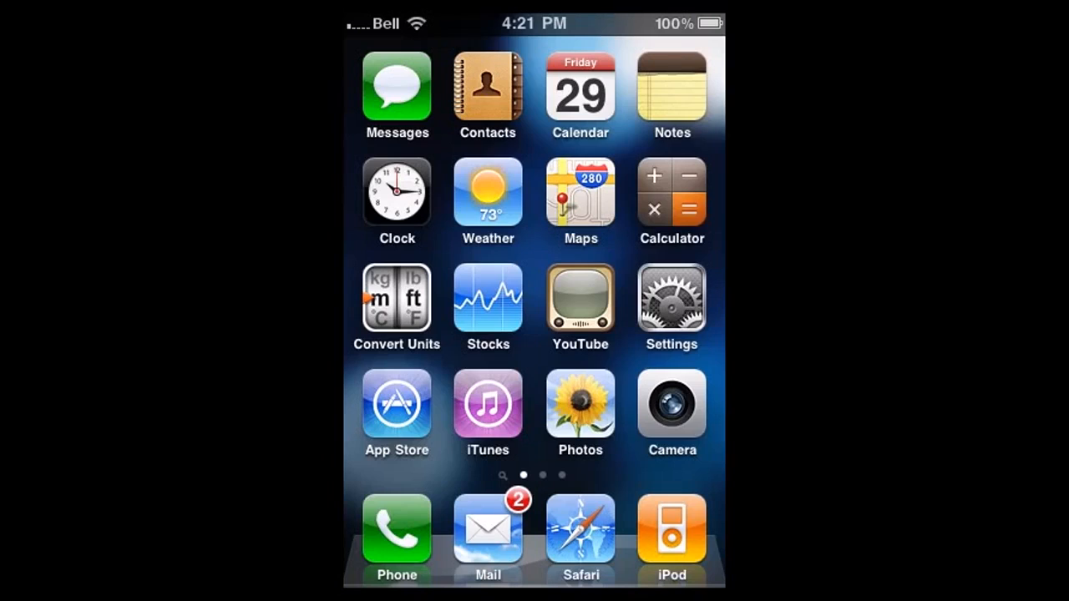